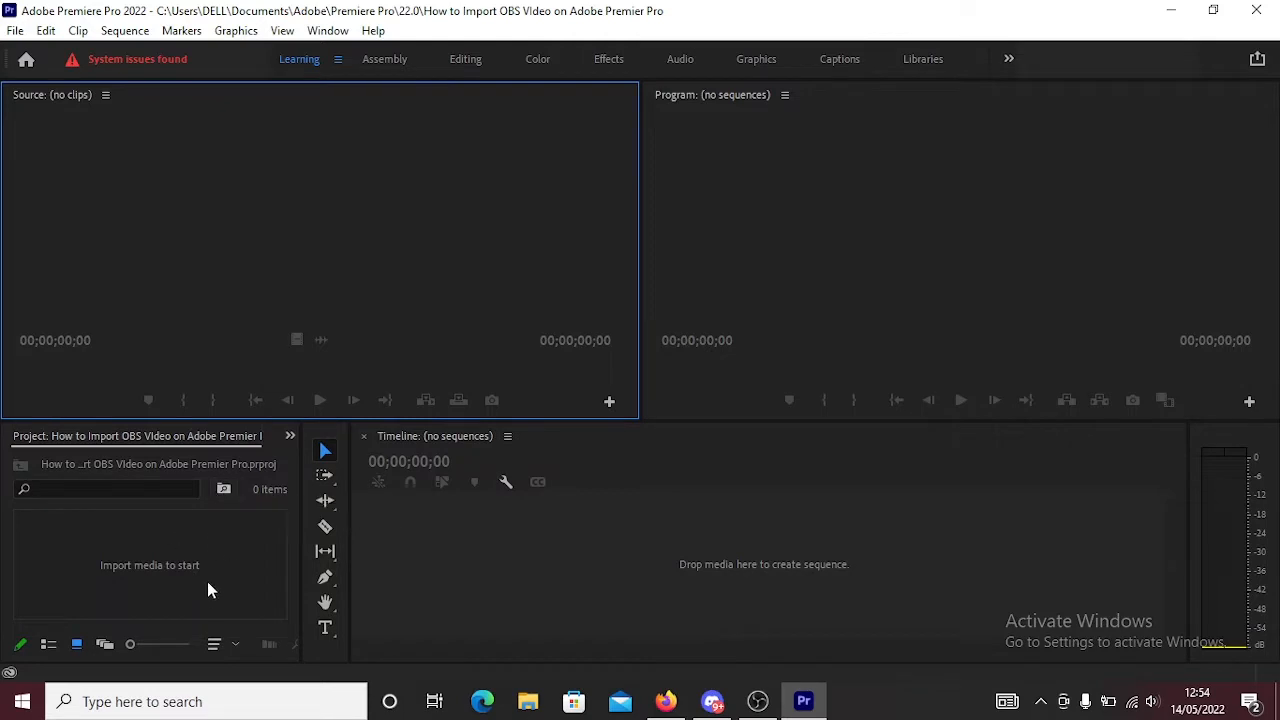
# Open File > Import and browse to the Videos folder with three clips
pyautogui.click(15, 30)
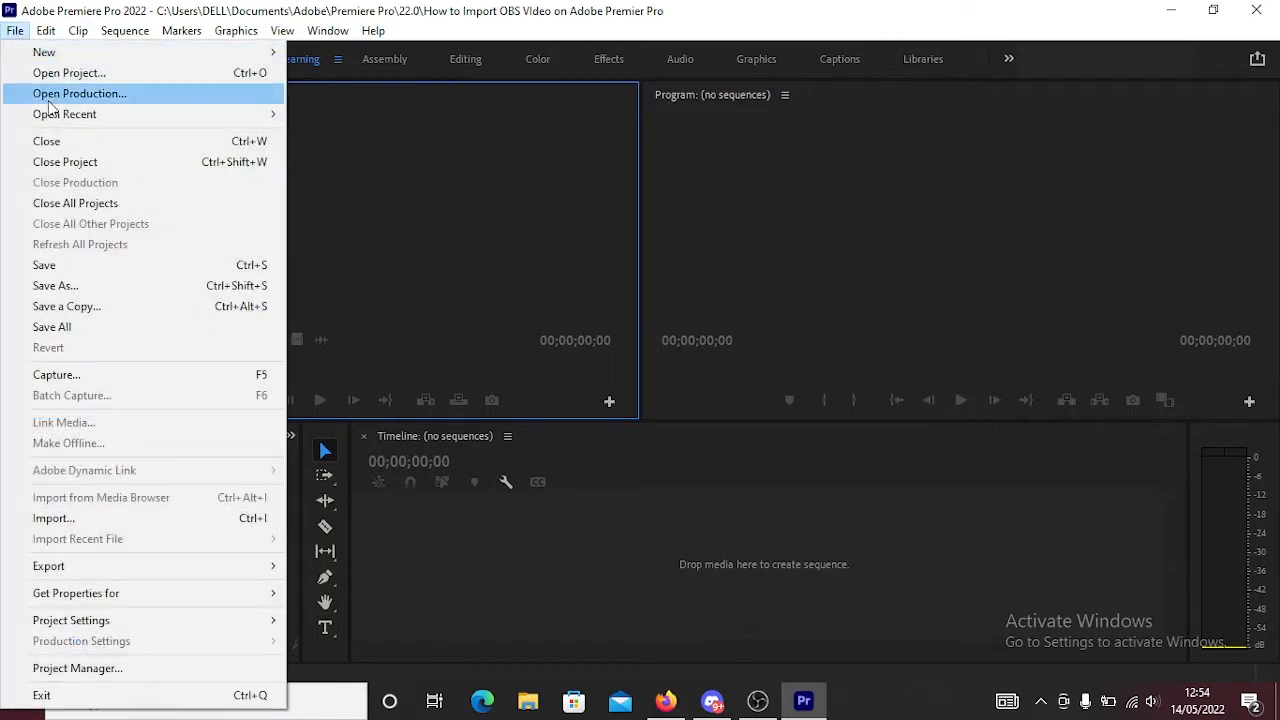
pyautogui.moveTo(135, 538)
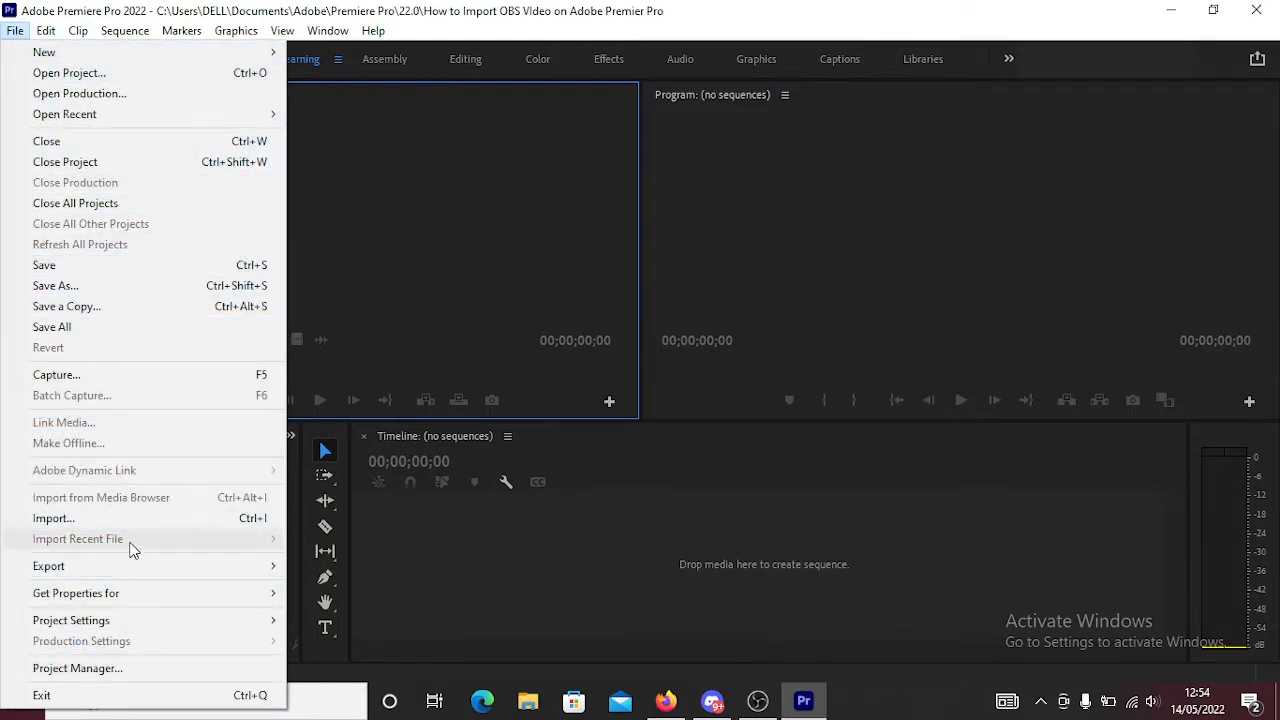
pyautogui.click(53, 518)
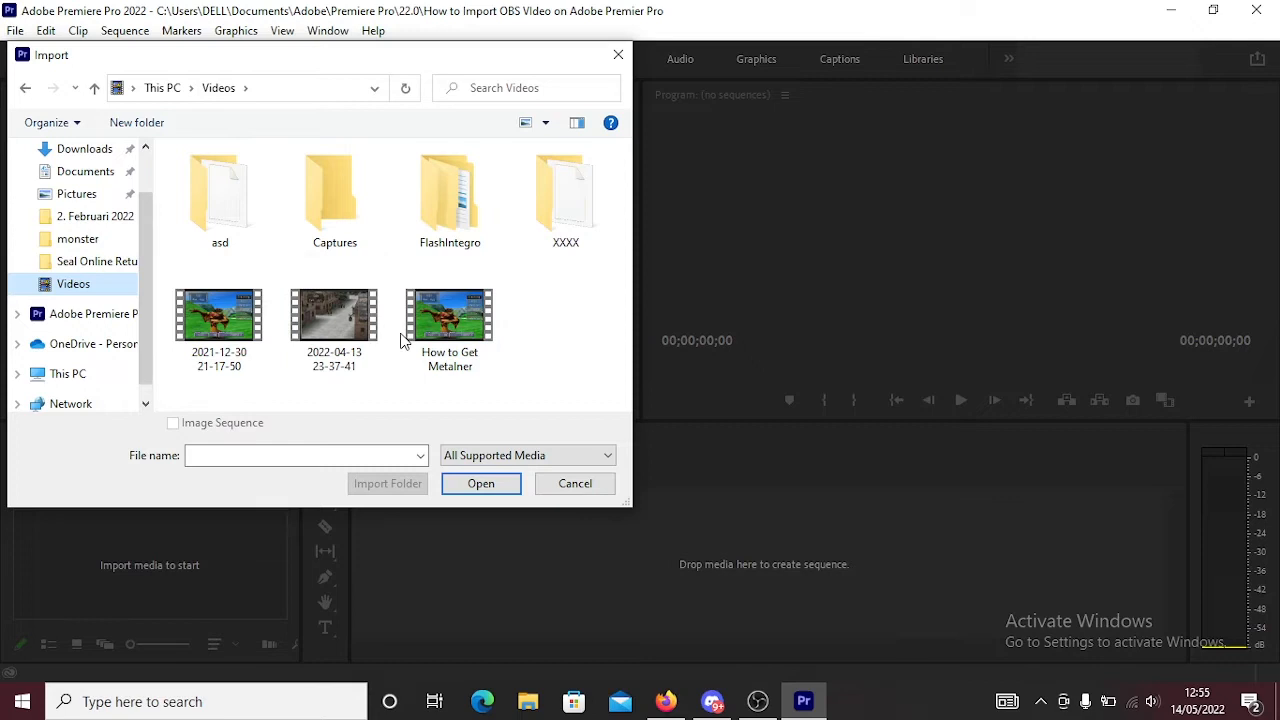
pyautogui.click(219, 315)
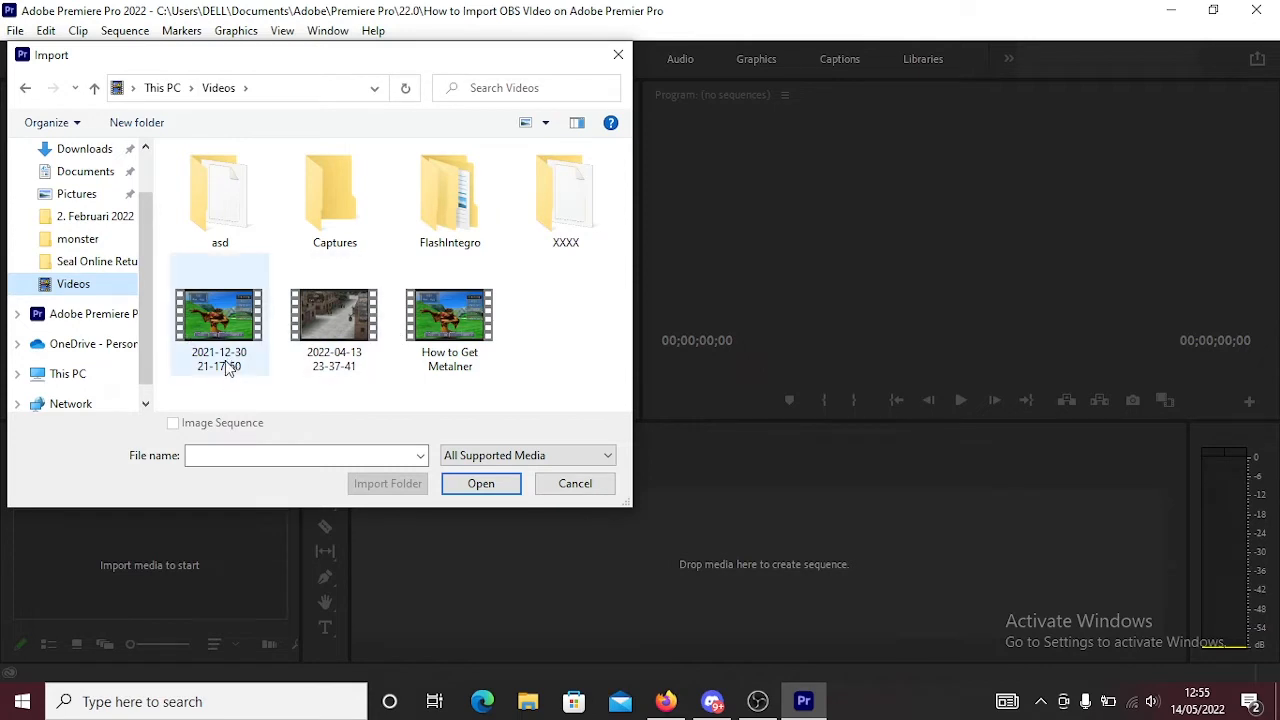
pyautogui.click(334, 315)
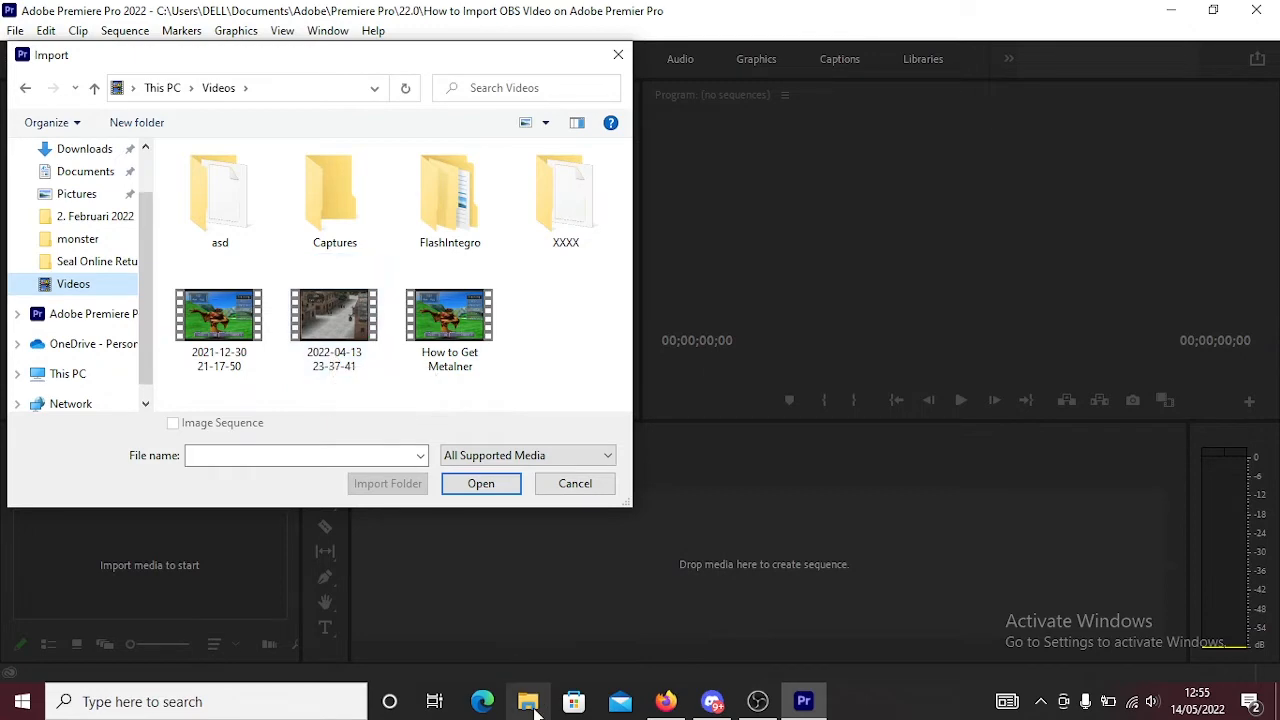
# Browse the Videos folder's 25 items in File Explorer and check a recording's MKV file type
pyautogui.click(528, 701)
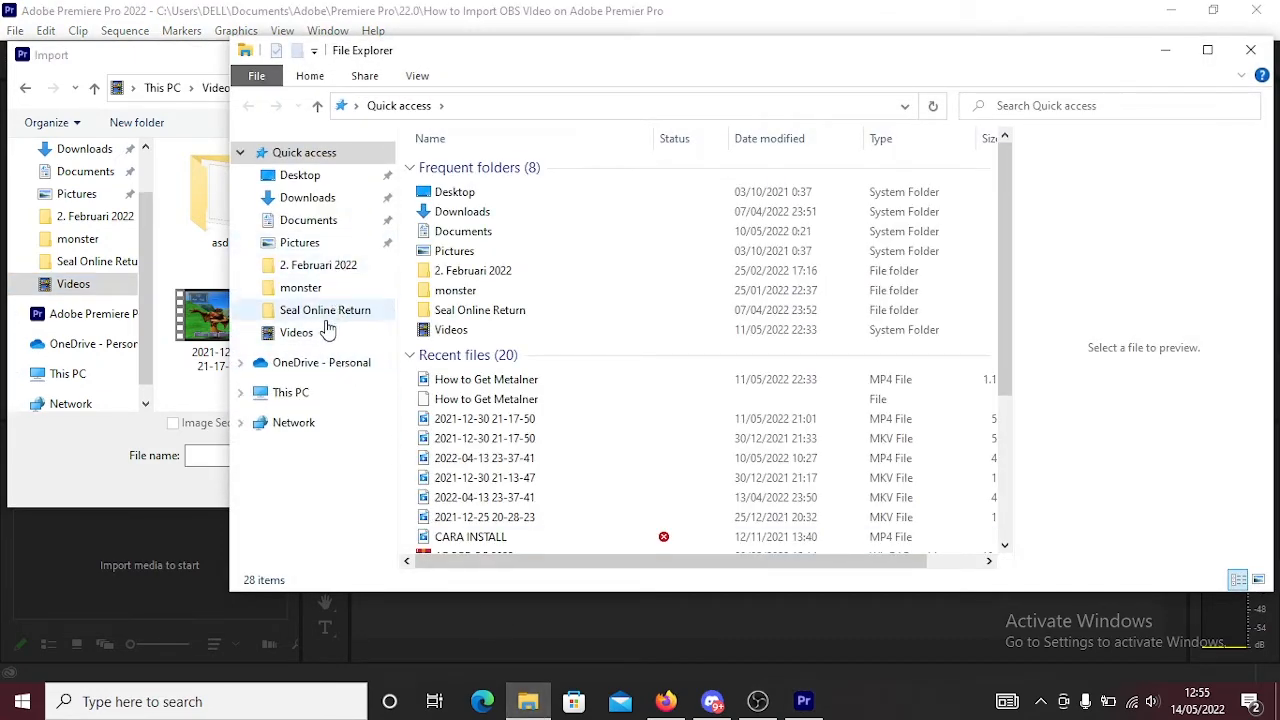
pyautogui.doubleClick(296, 332)
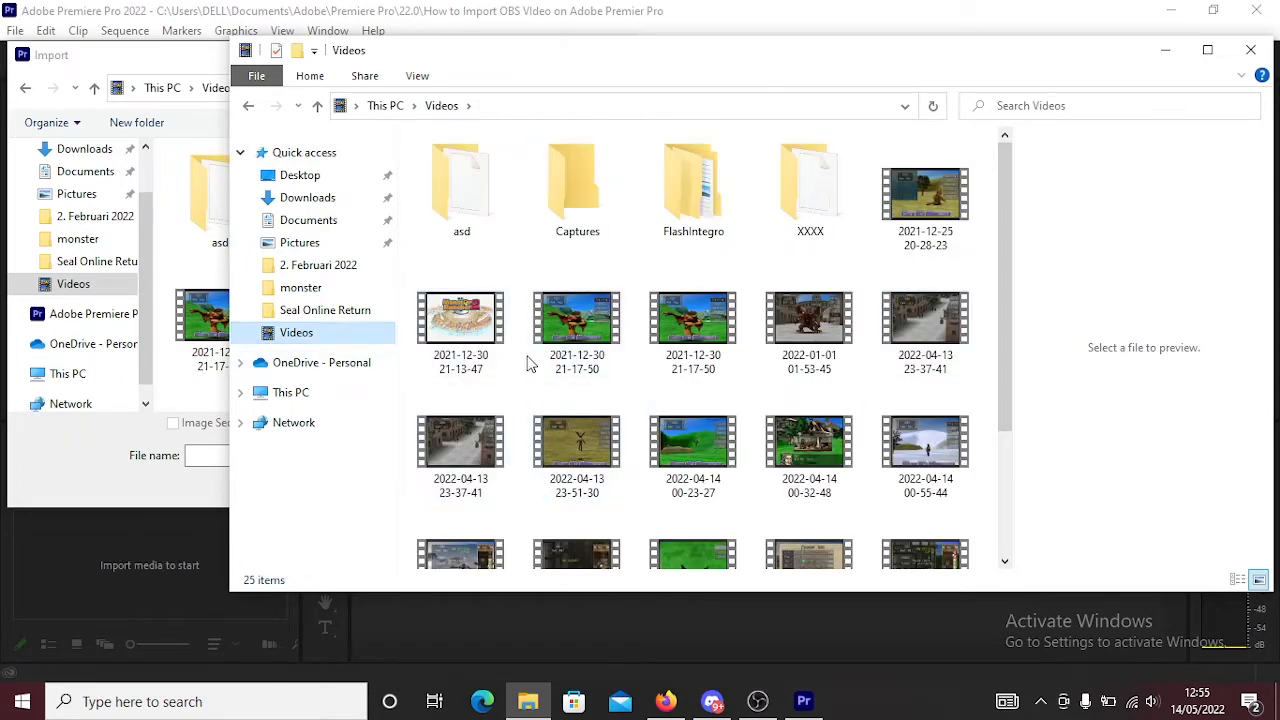
pyautogui.scroll(-3)
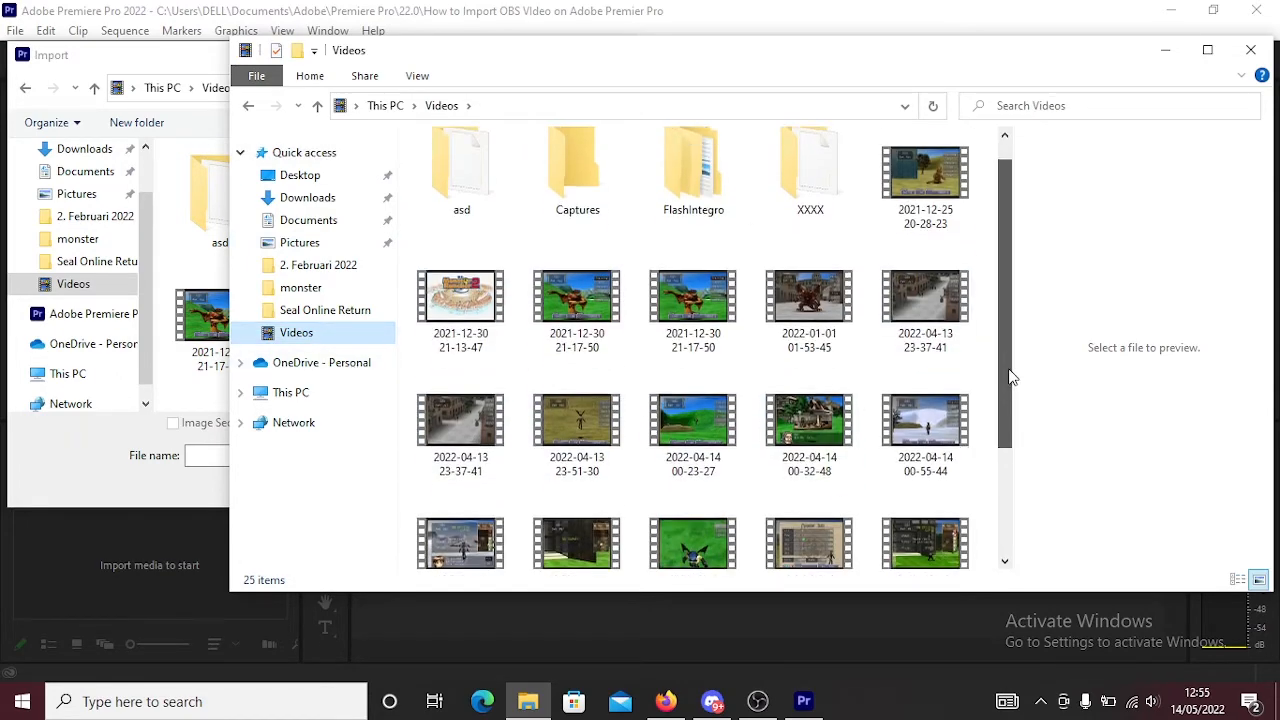
pyautogui.scroll(-3)
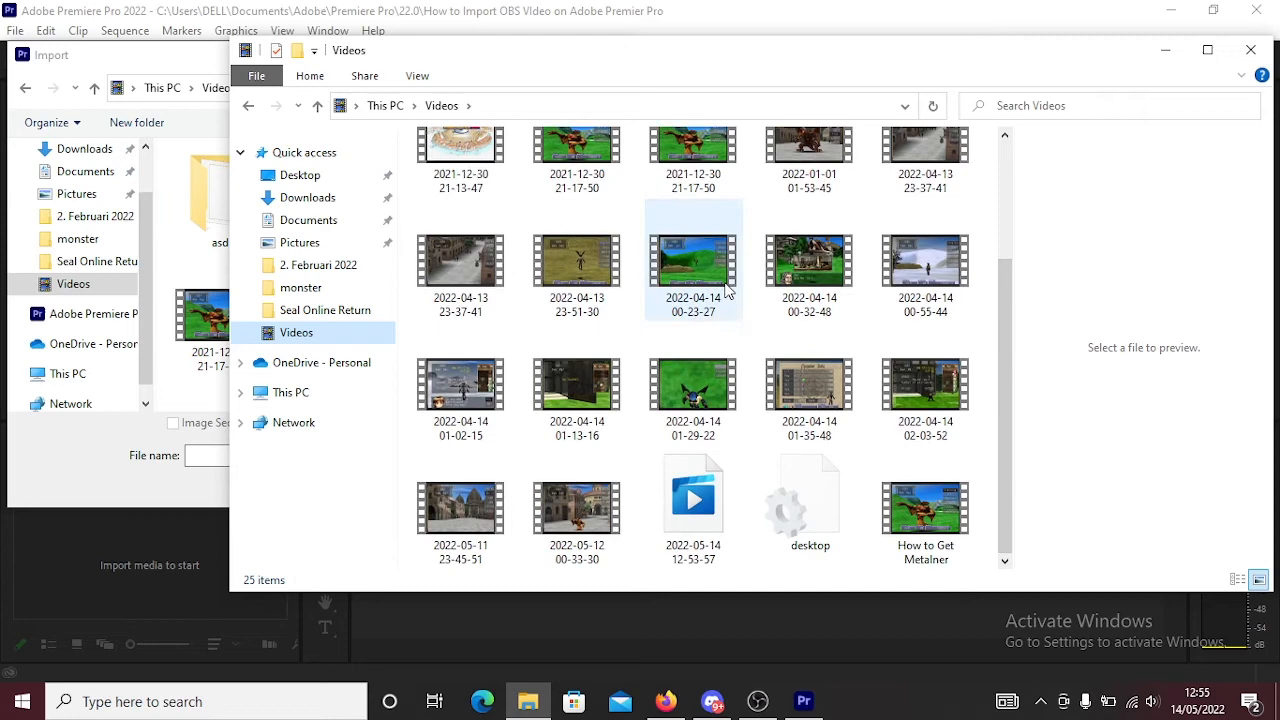
pyautogui.click(924, 262)
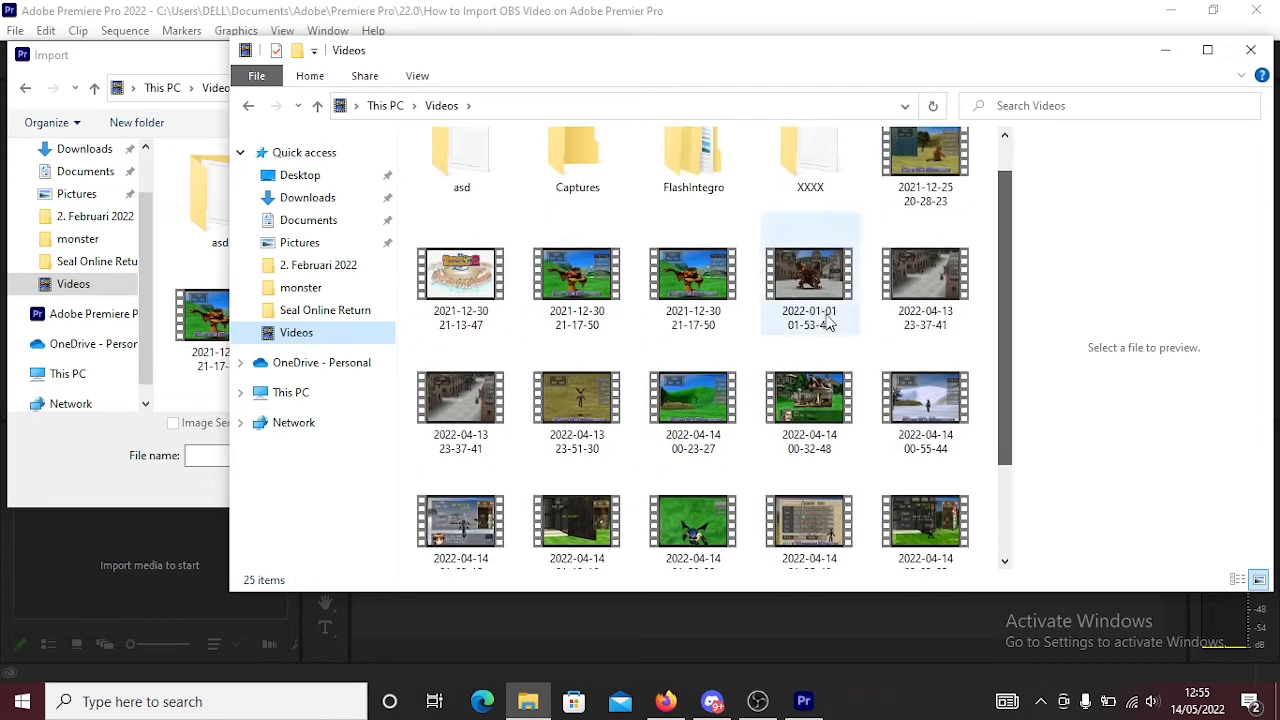
pyautogui.moveTo(576, 275)
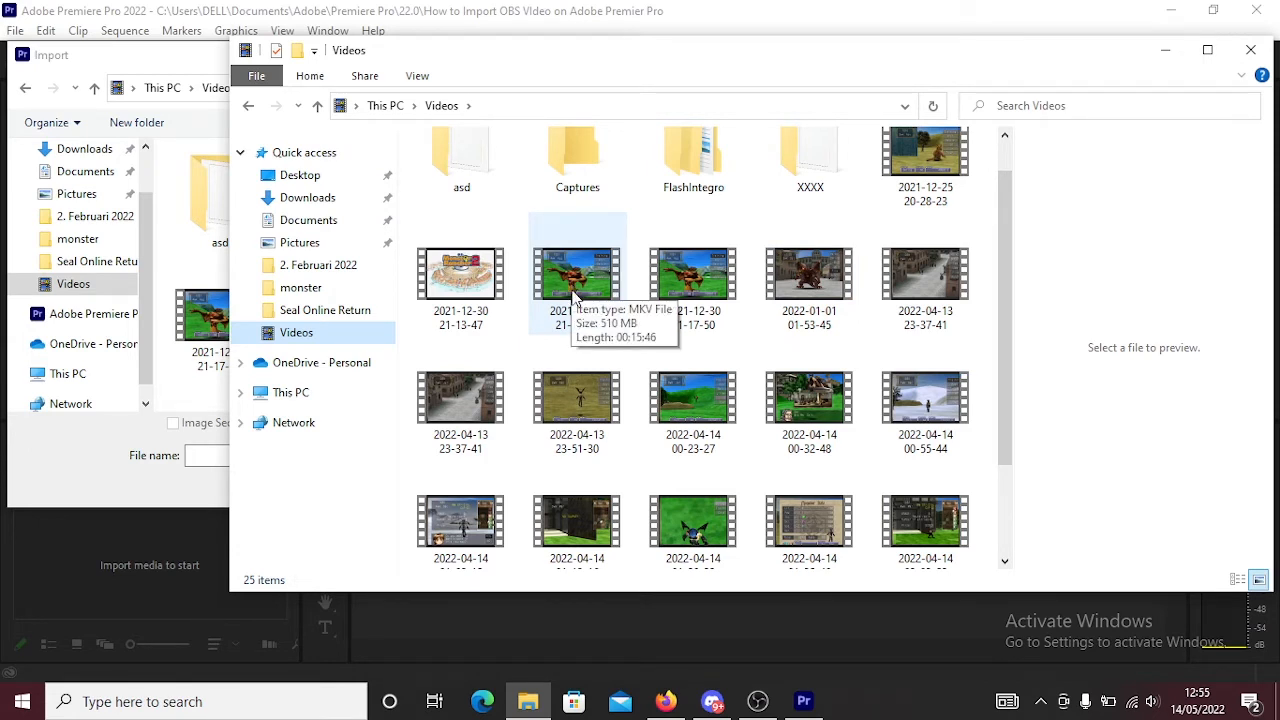
pyautogui.click(693, 270)
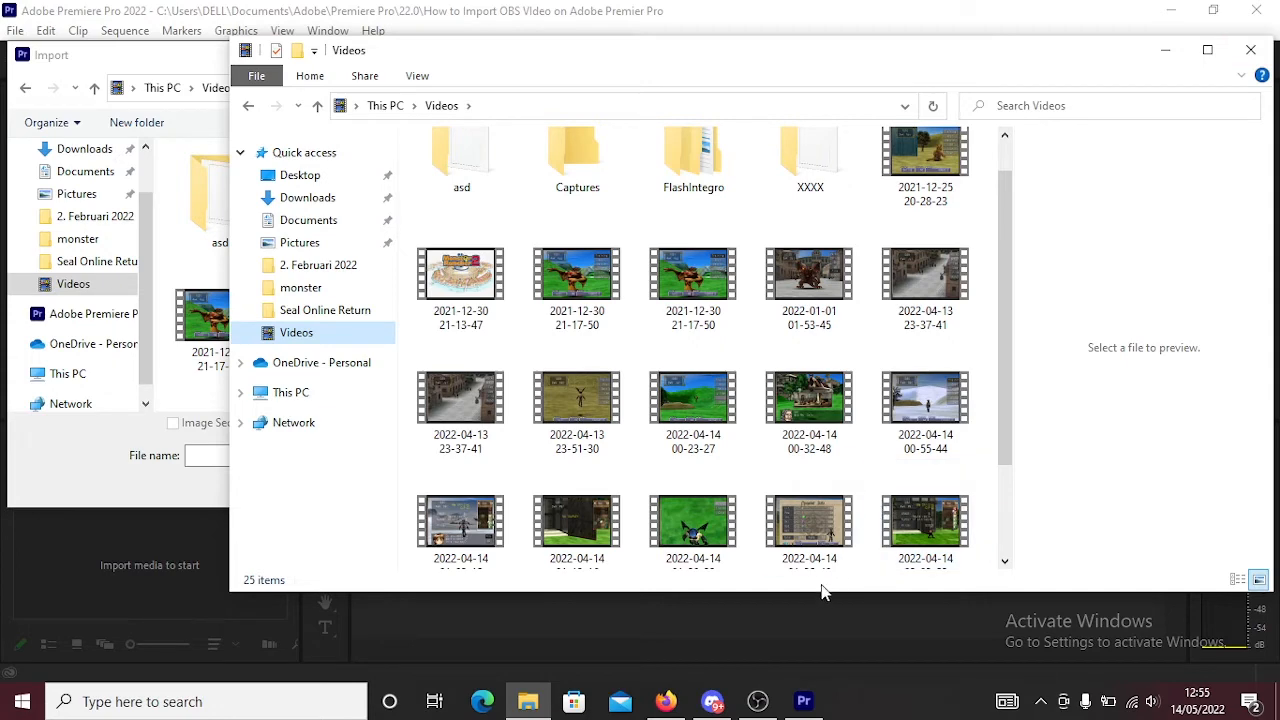
pyautogui.moveTo(759, 700)
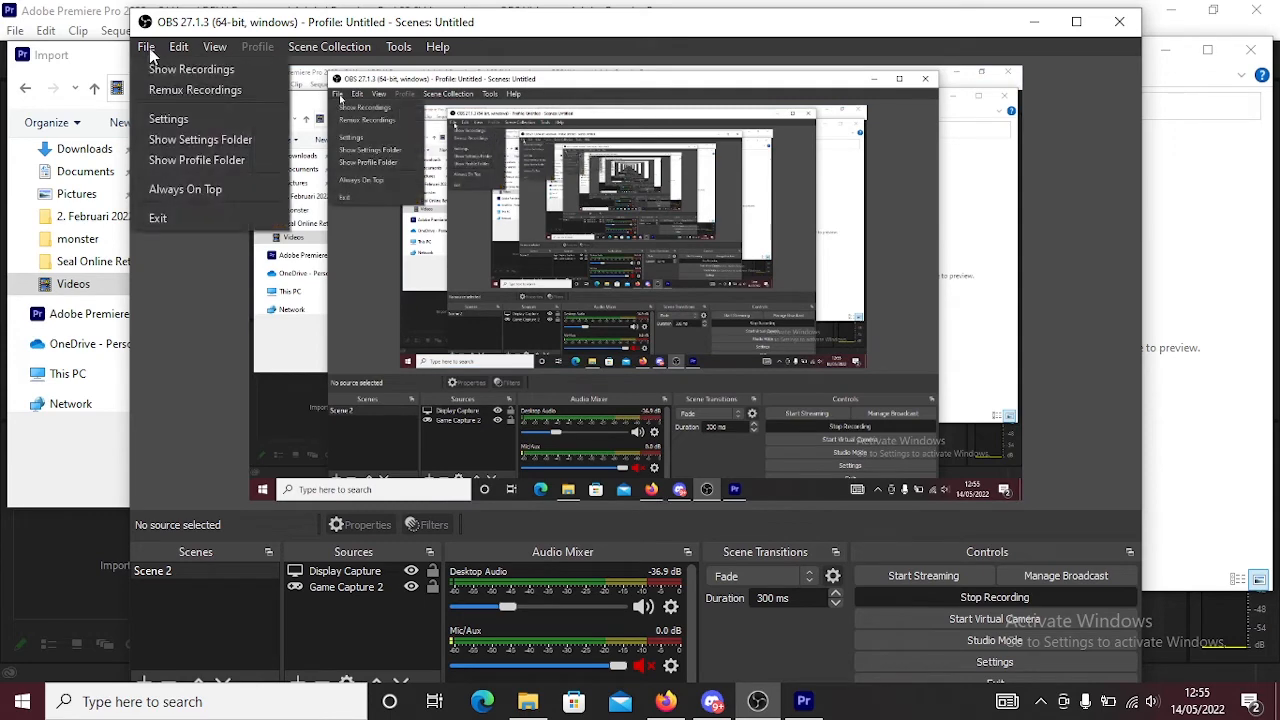
pyautogui.moveTo(195, 90)
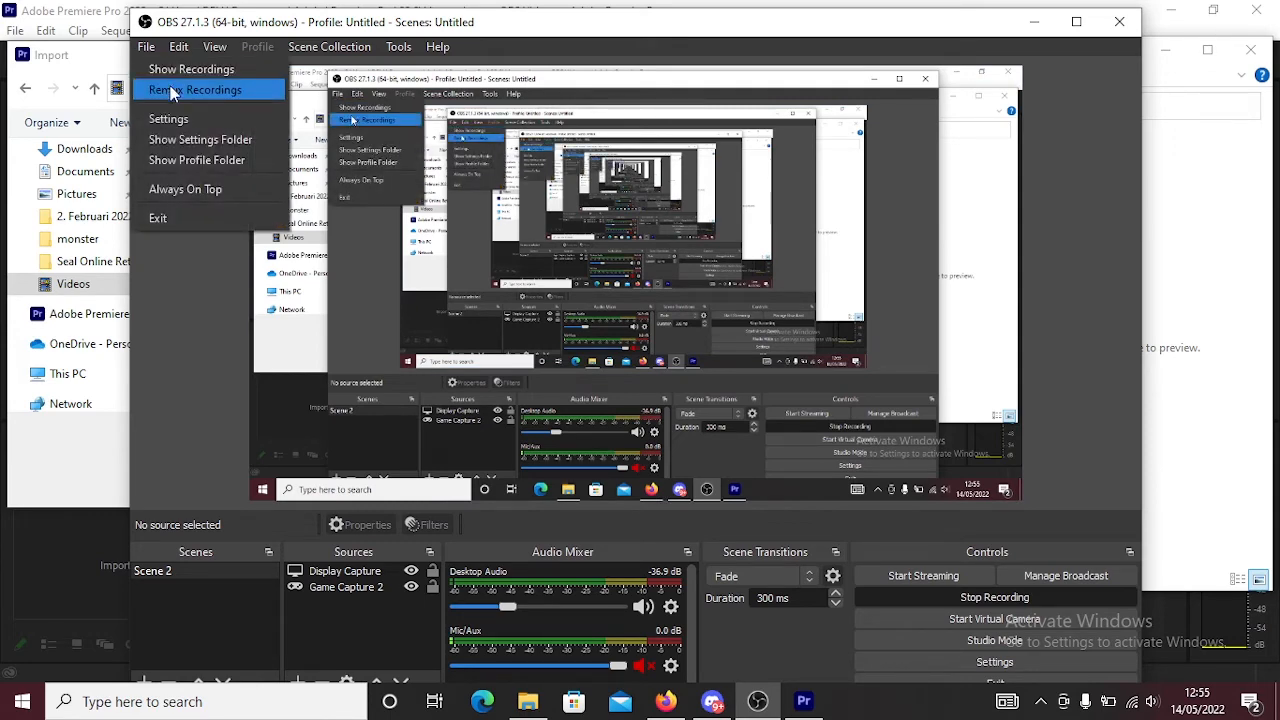
# Add three 2022-04-14 MKV recordings from Videos to OBS Remux Recordings, each targeting MP4
pyautogui.click(194, 89)
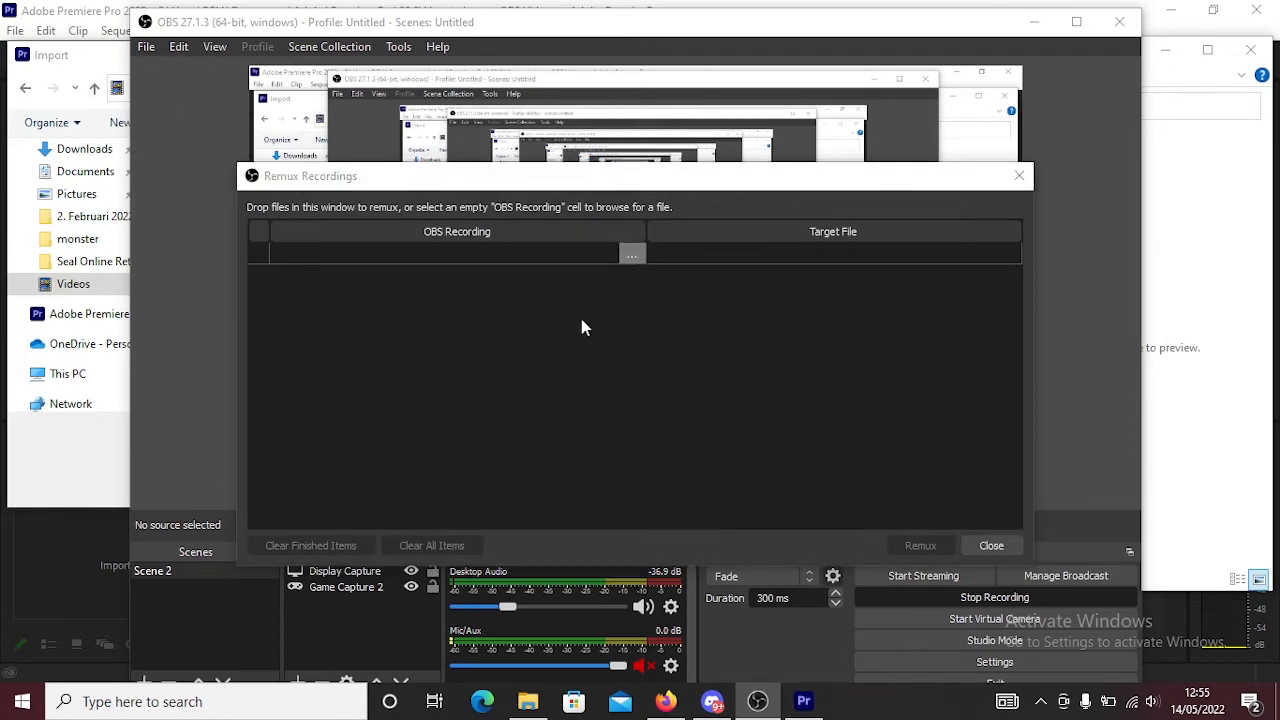
pyautogui.click(632, 253)
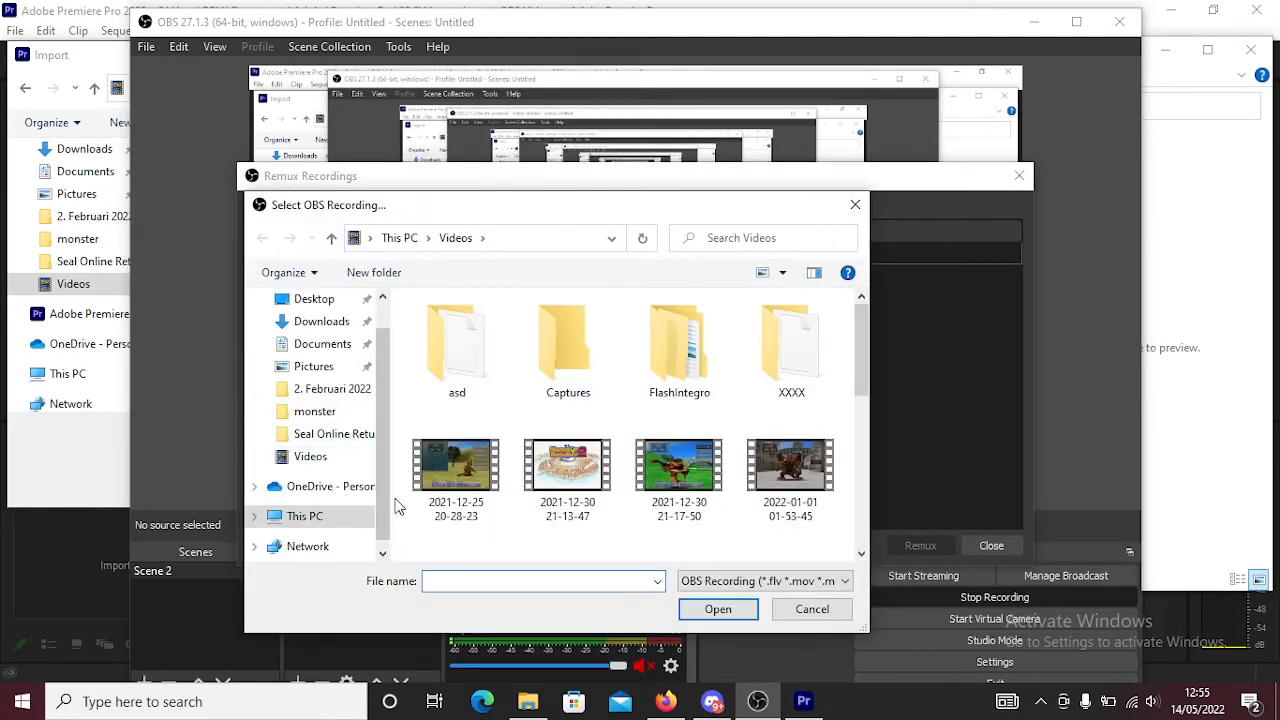
pyautogui.scroll(-3)
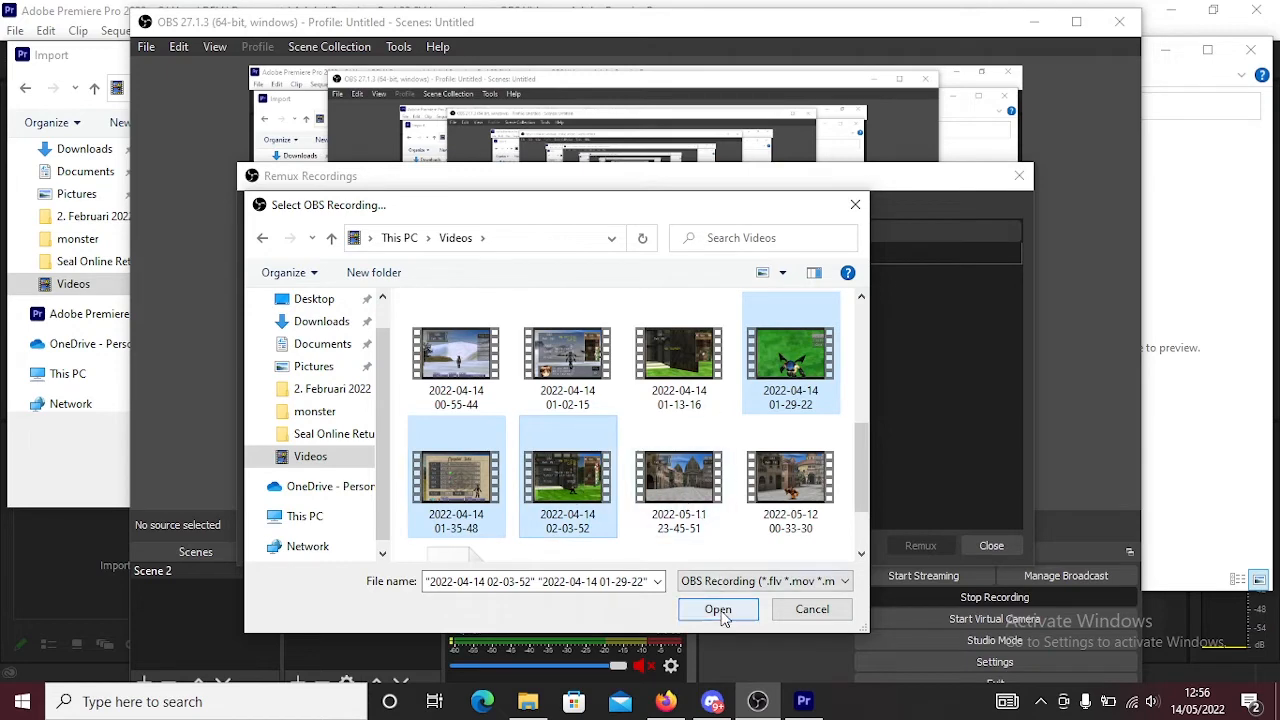
pyautogui.click(718, 609)
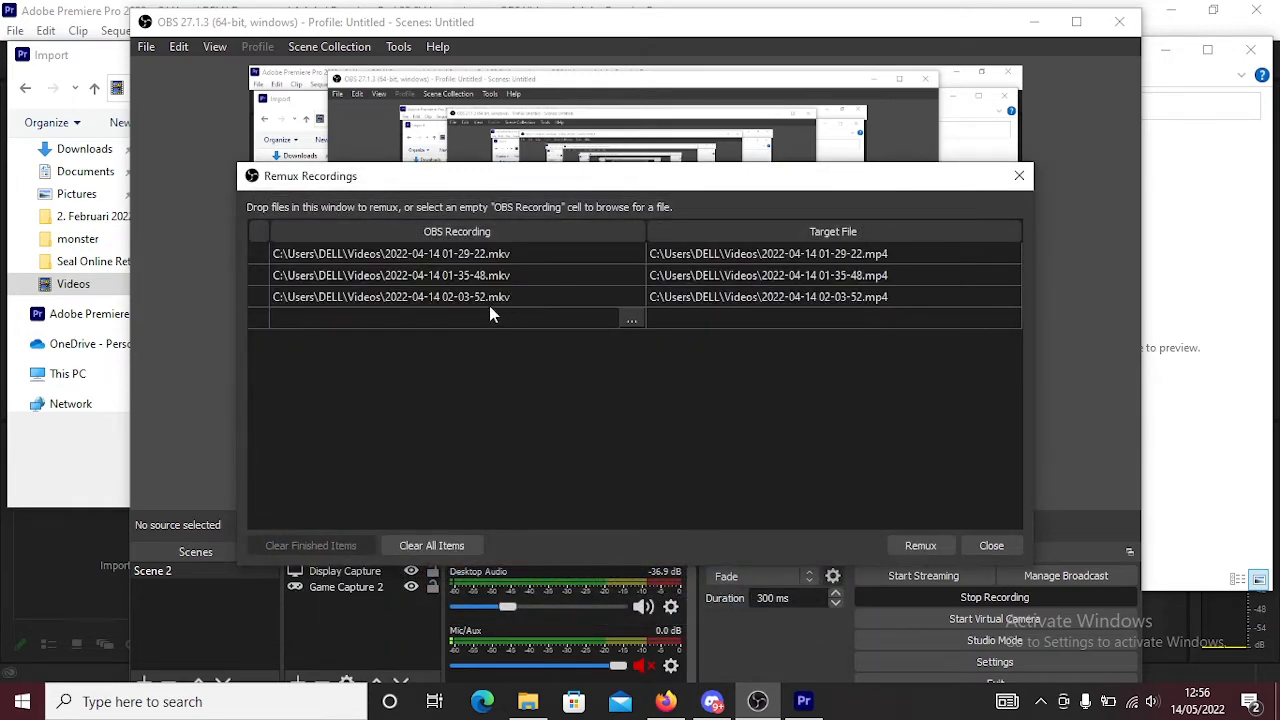
# Remux the three queued recordings to MP4 and dismiss the finished message
pyautogui.click(450, 317)
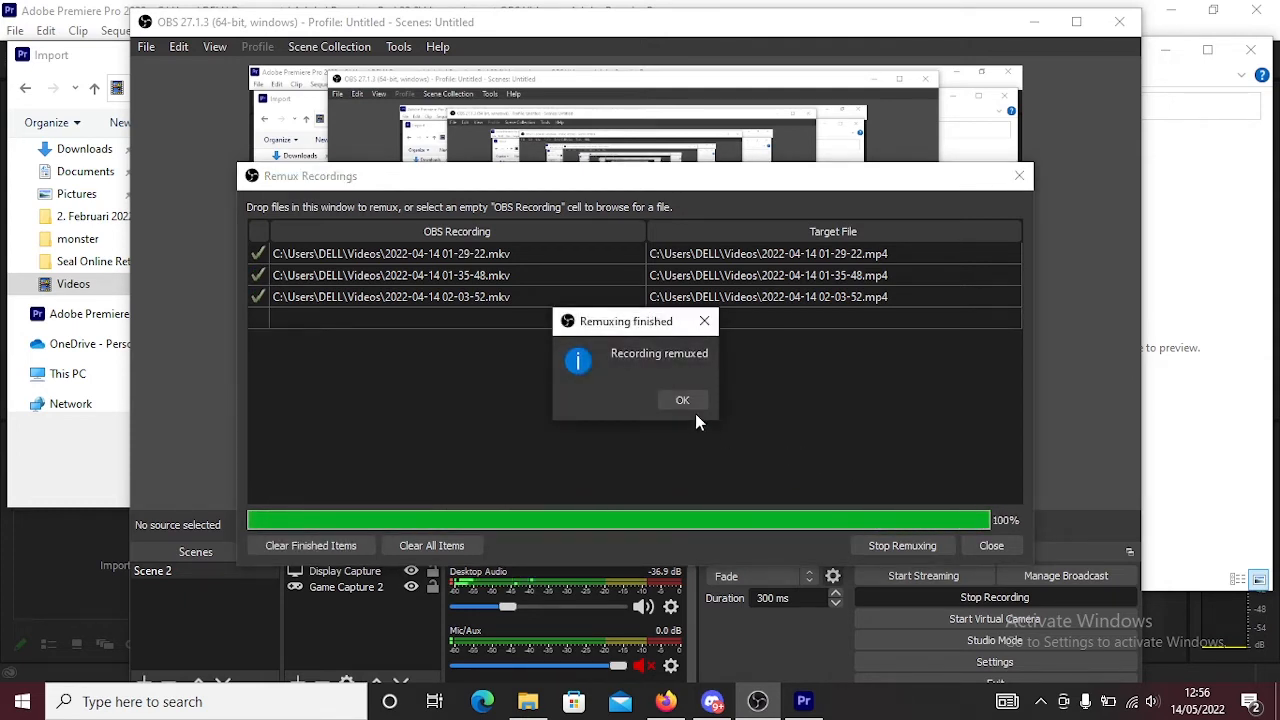
pyautogui.click(682, 400)
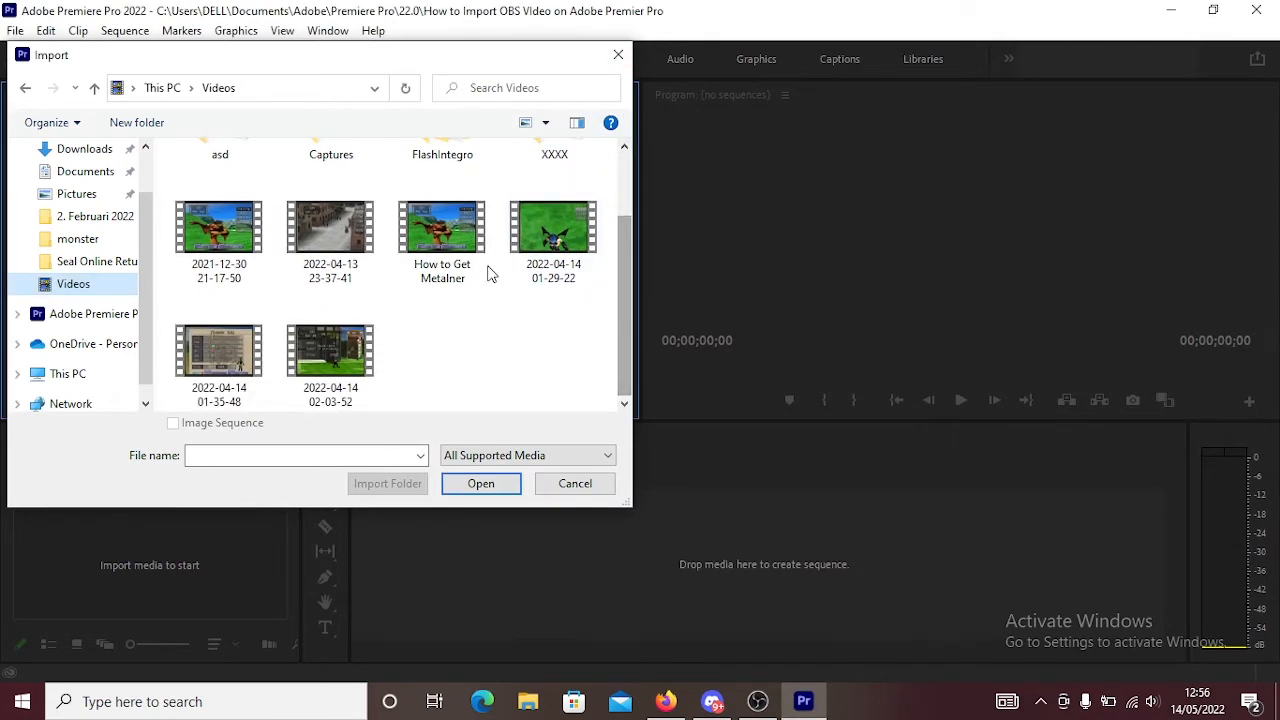
pyautogui.click(575, 483)
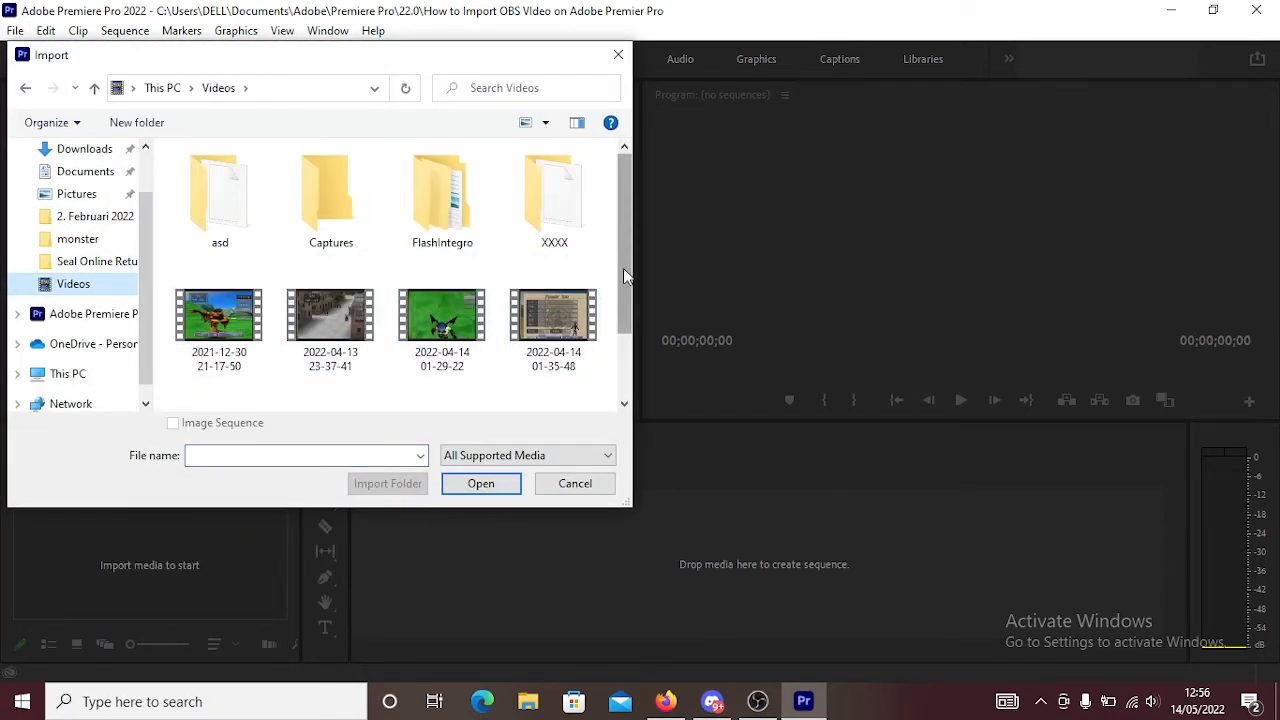
pyautogui.scroll(-3)
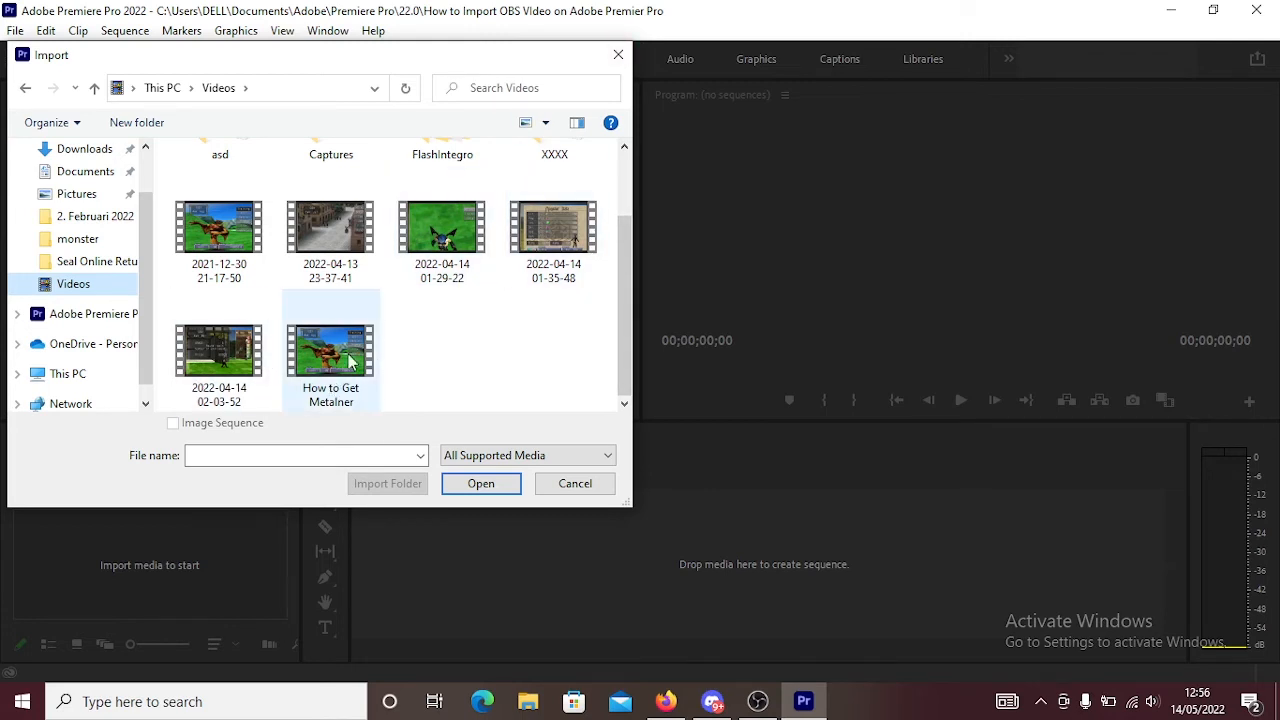
pyautogui.click(442, 225)
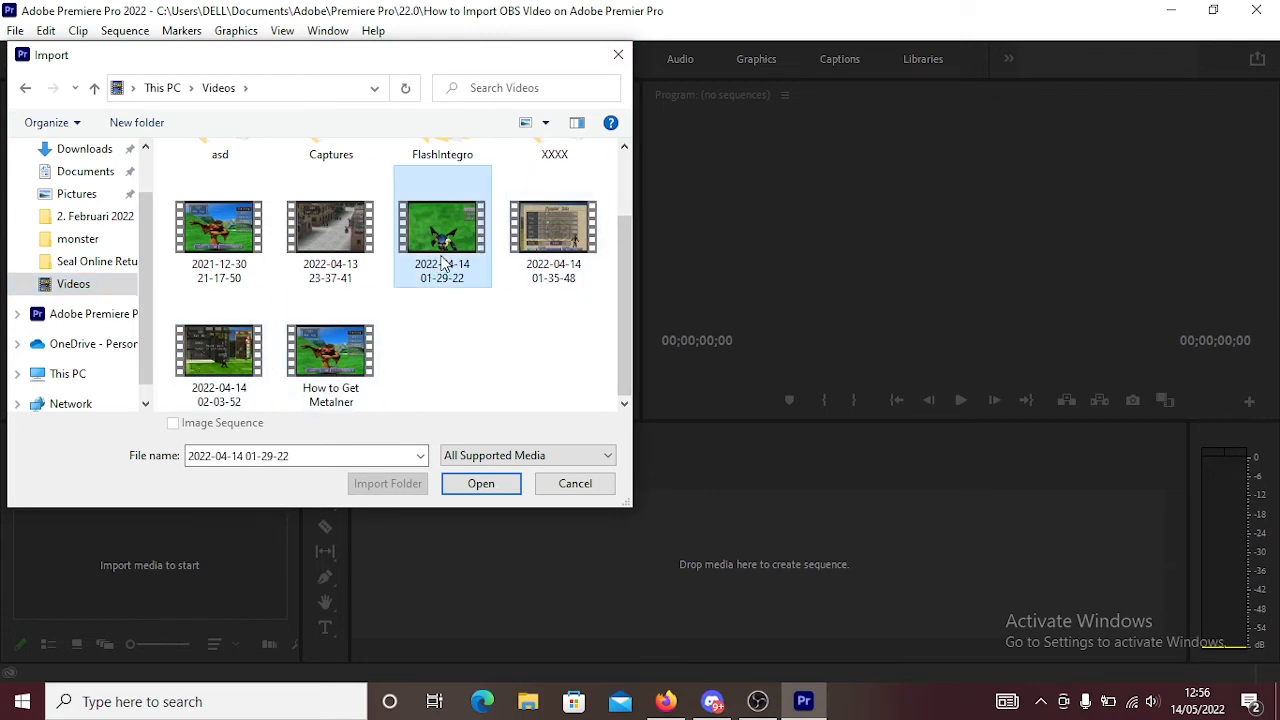
pyautogui.click(481, 483)
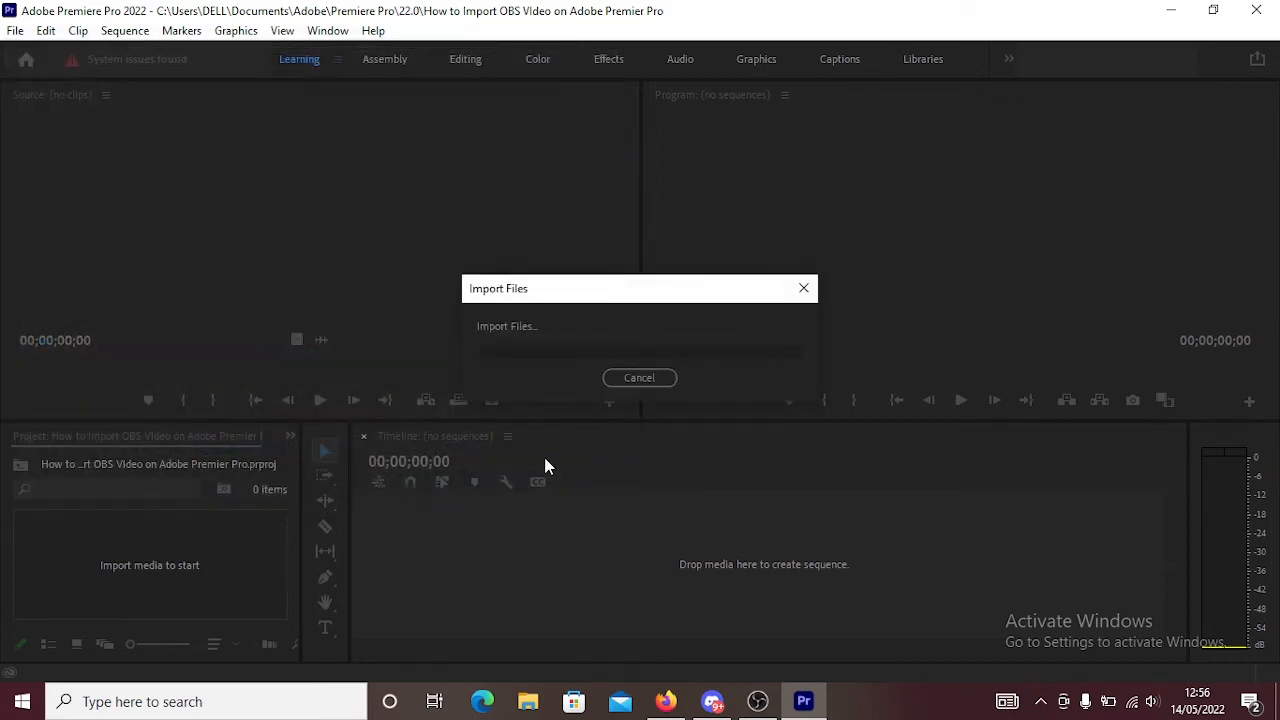
pyautogui.click(639, 377)
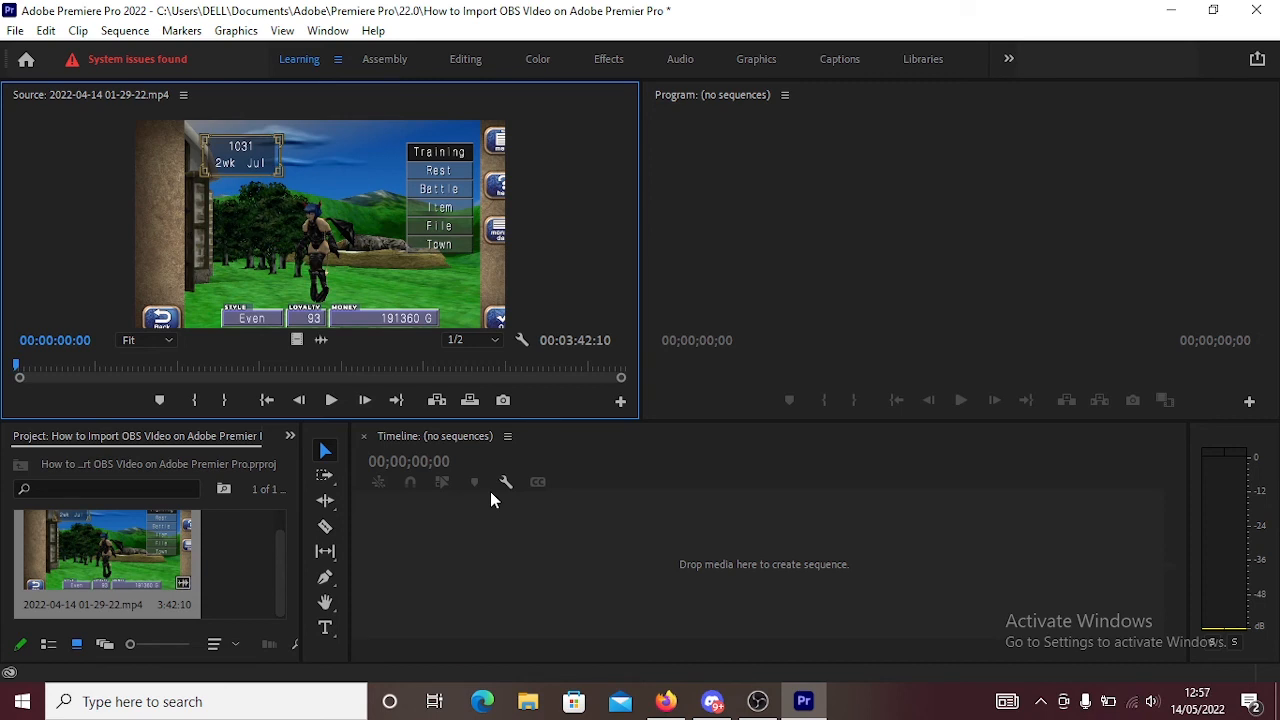
pyautogui.moveTo(770, 687)
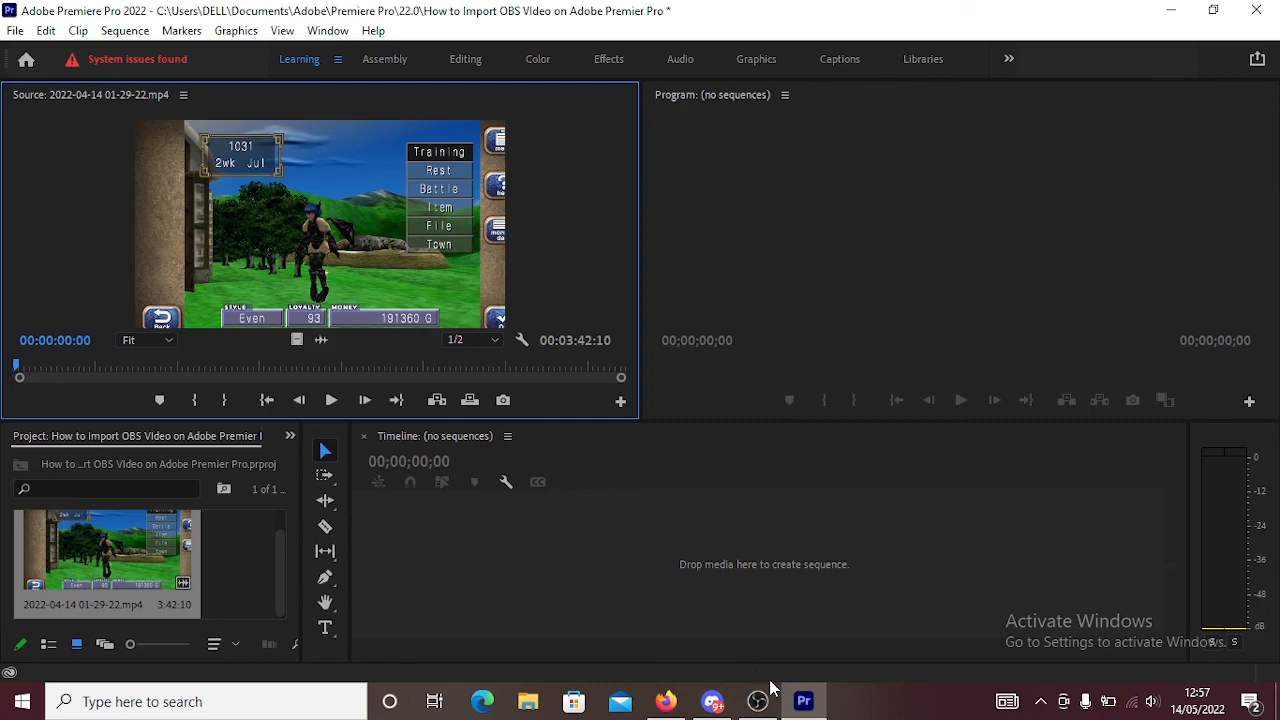